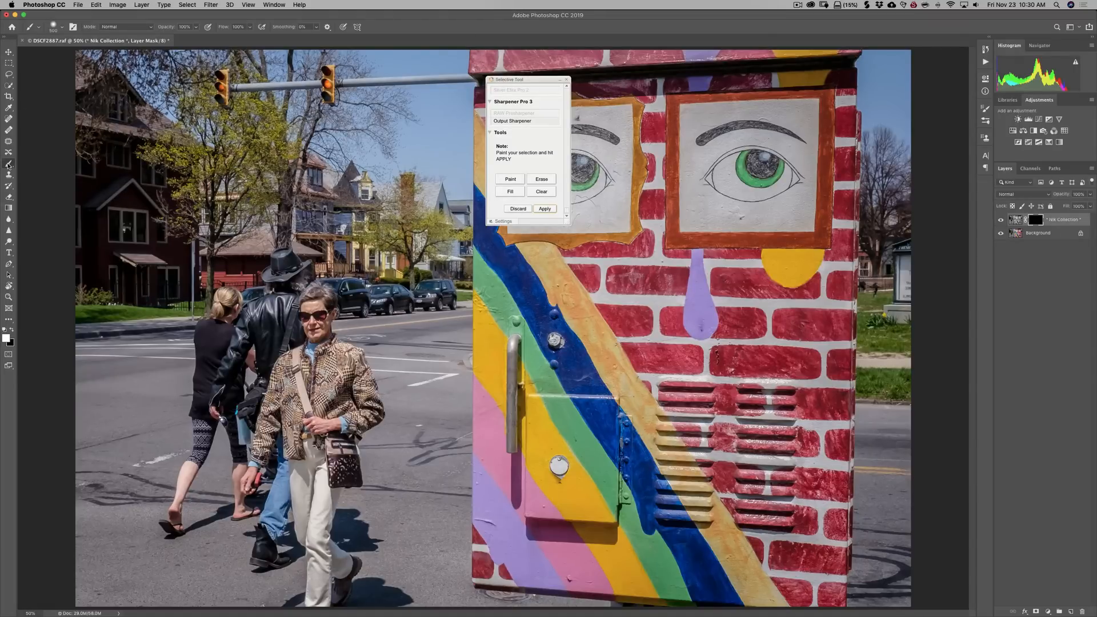
mouse_move(896, 231)
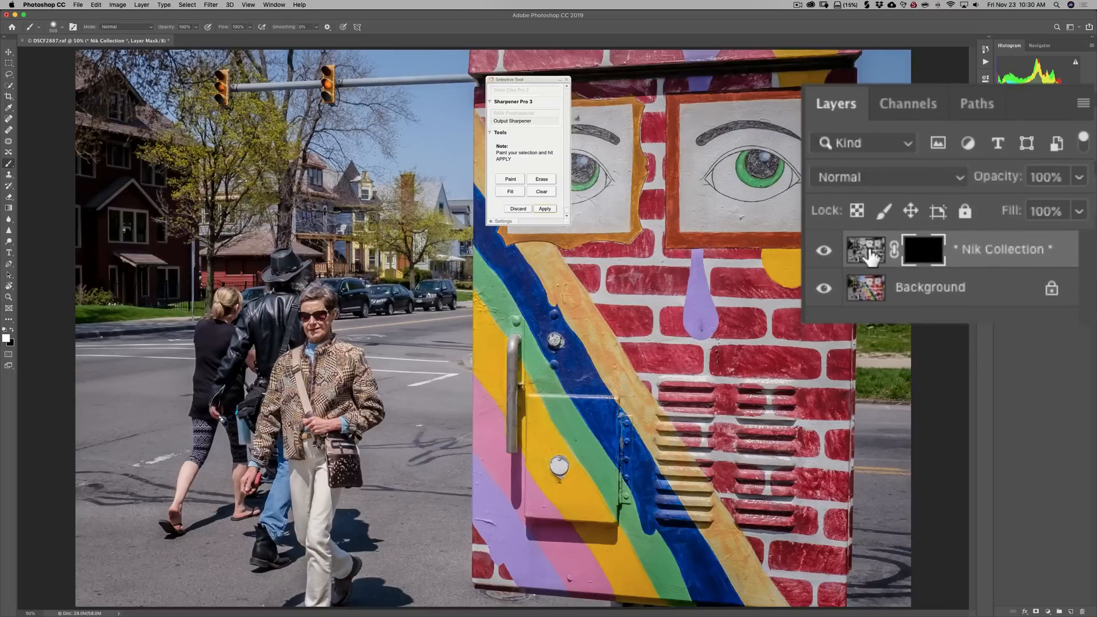
mouse_move(923, 251)
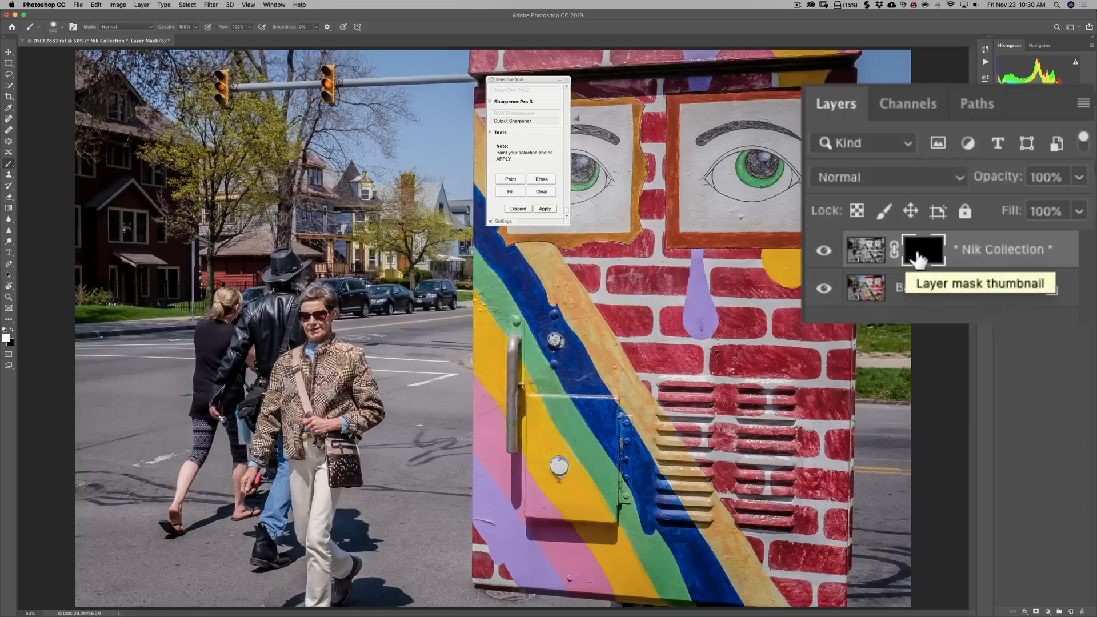
mouse_move(927, 257)
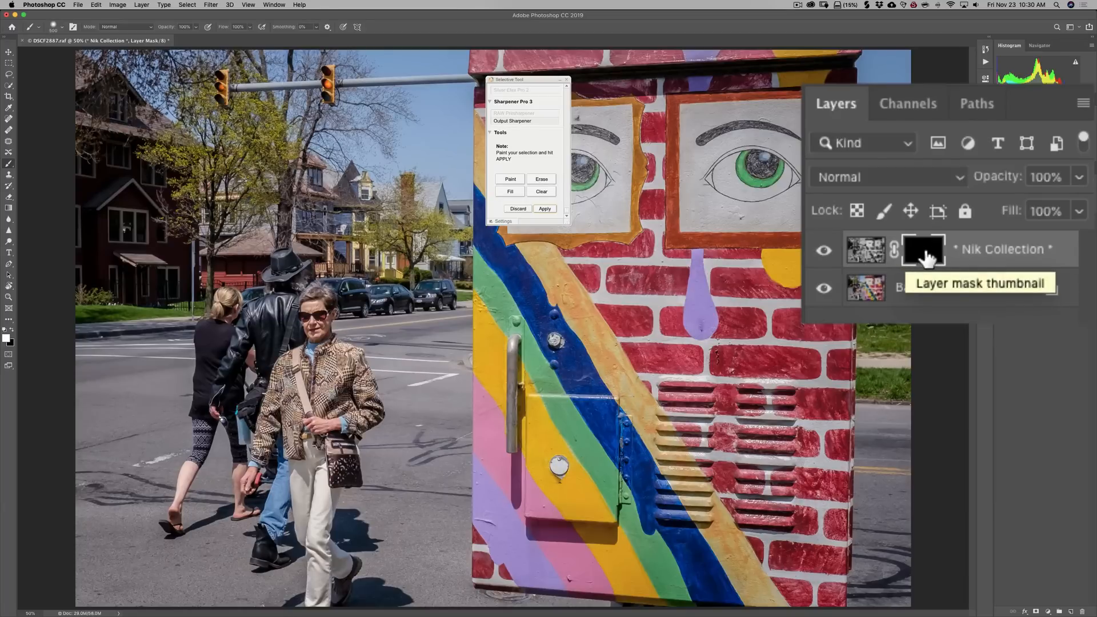
Step: Toggle the layer mask off to preview the black-and-white effect
left_click(924, 250)
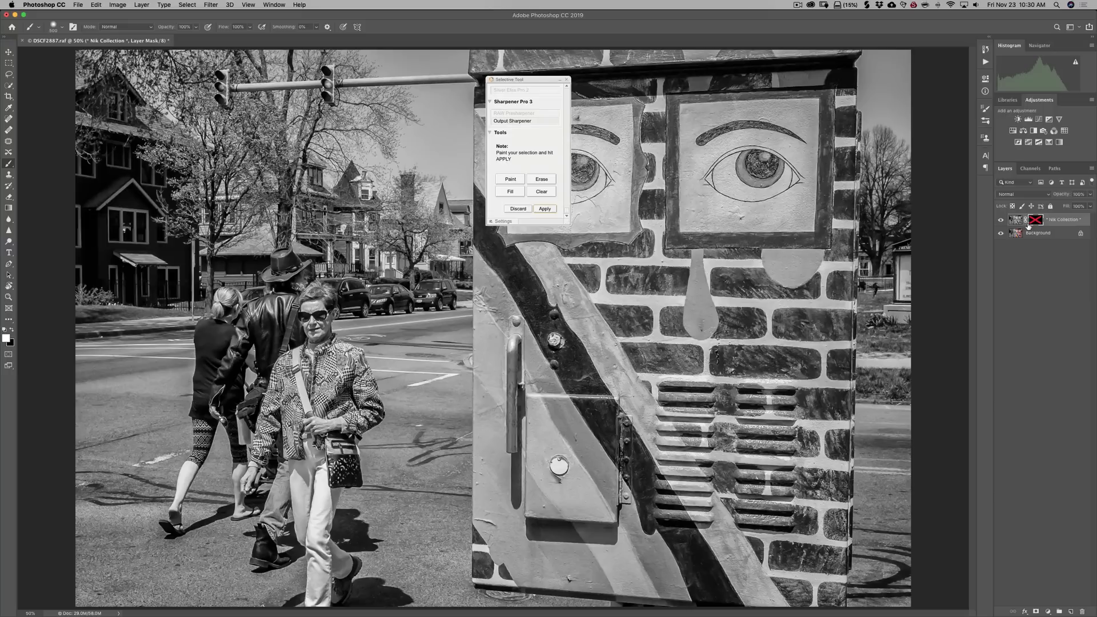
mouse_move(1028, 226)
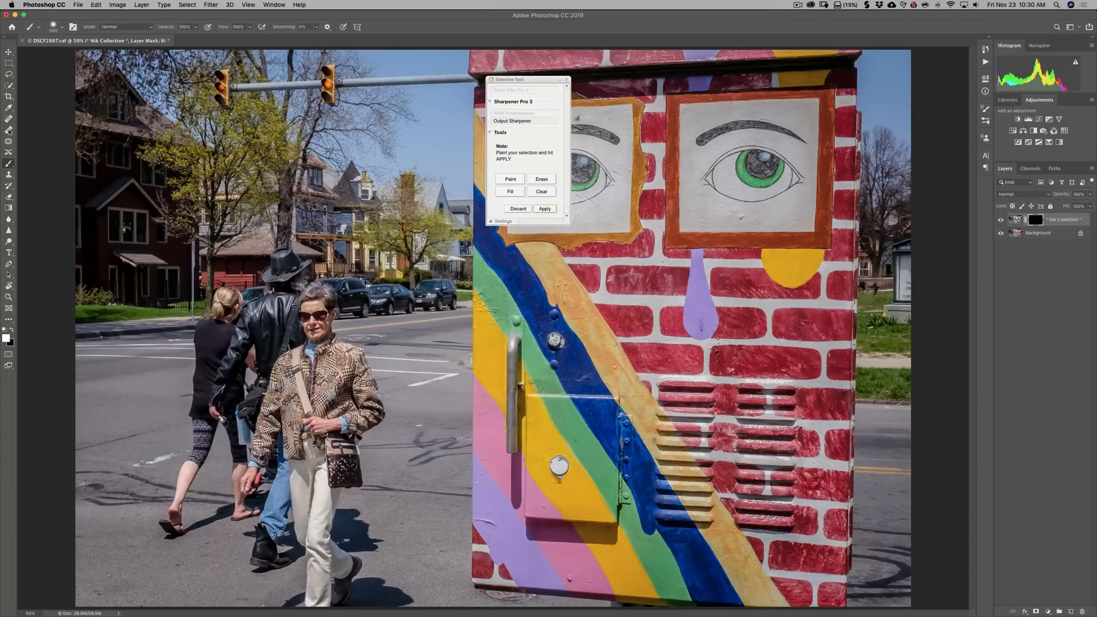
mouse_move(21, 330)
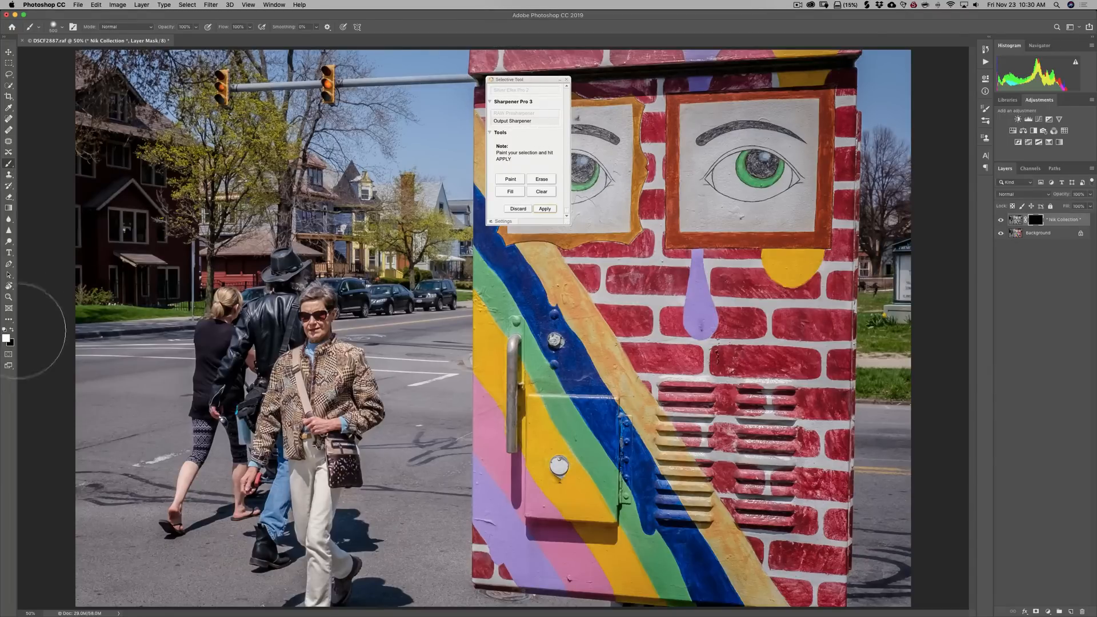
mouse_move(8, 341)
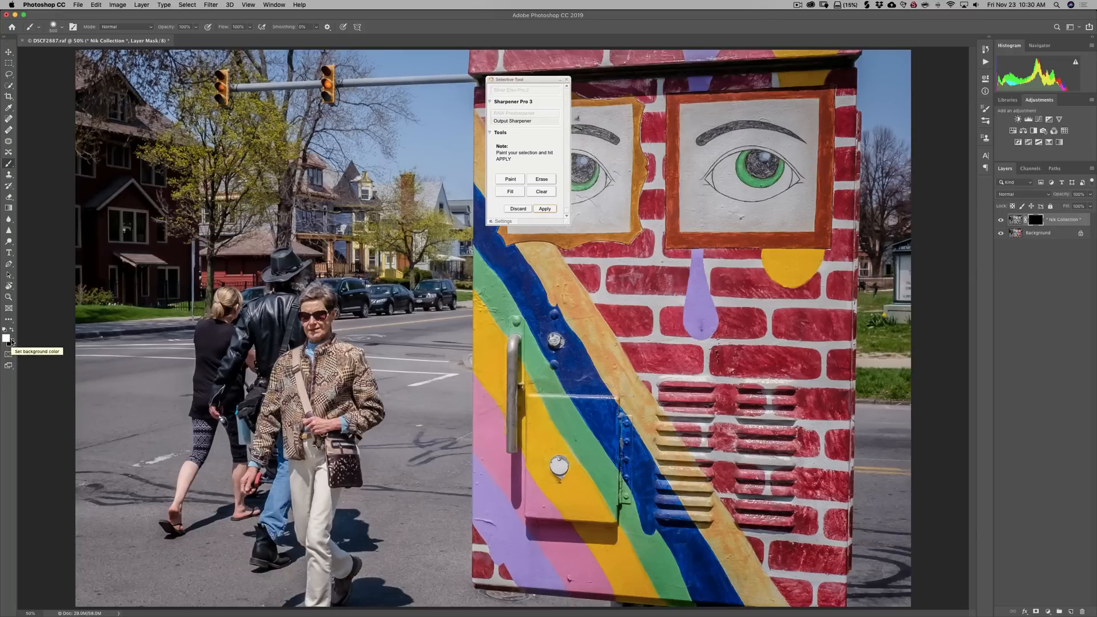
mouse_move(5, 342)
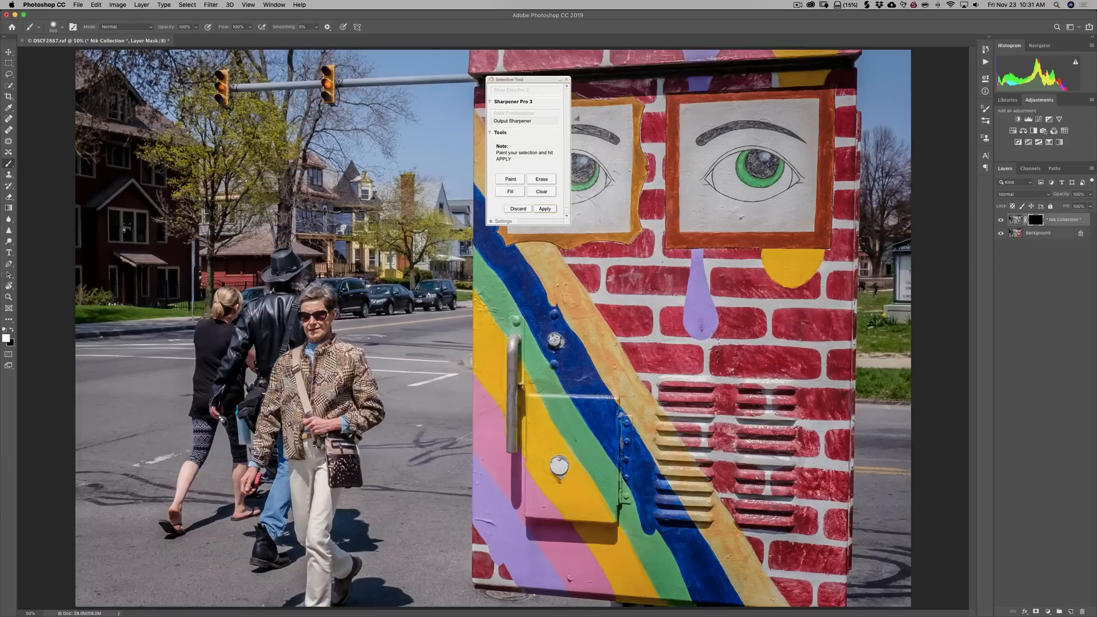
mouse_move(6, 350)
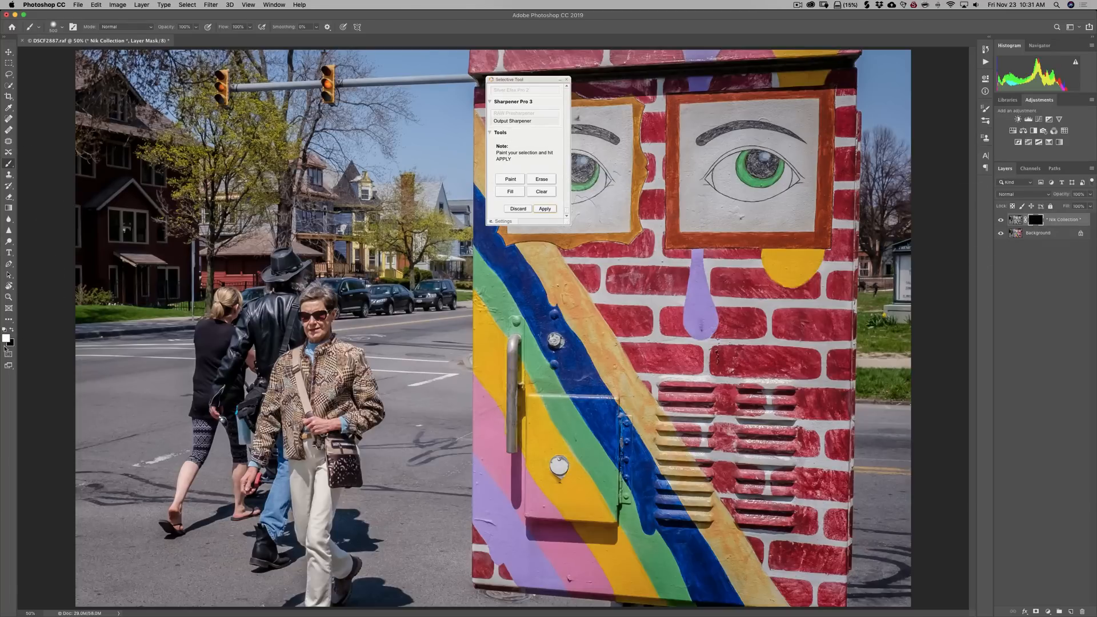
mouse_move(139, 102)
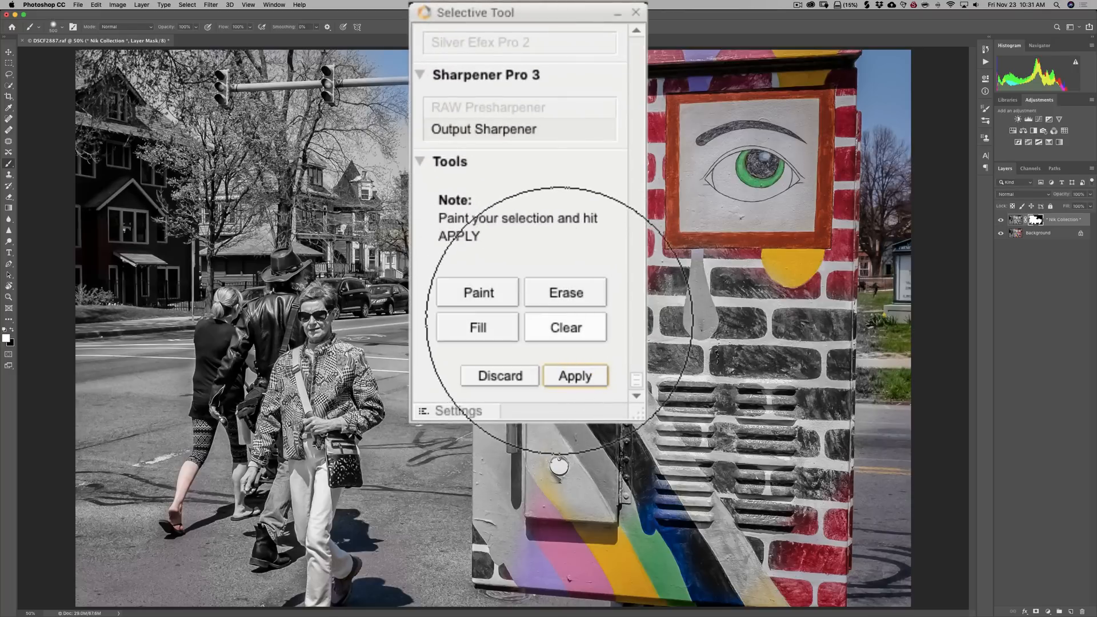
Step: Clear the painted effect, fill it across the whole photo, clear again, then switch to Erase mode
left_click(564, 327)
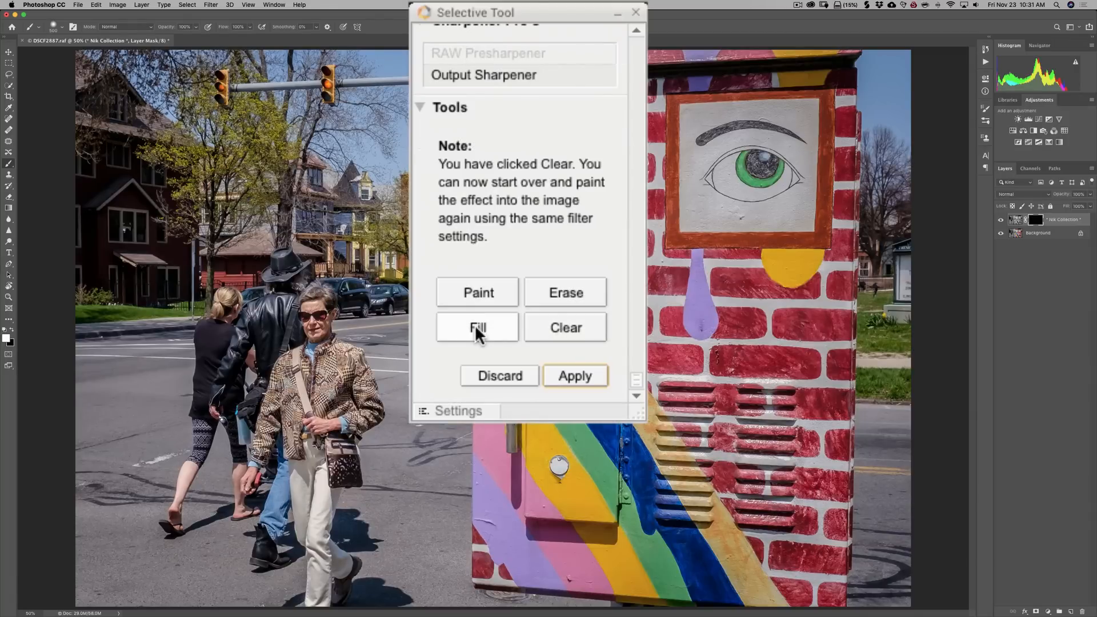
left_click(478, 327)
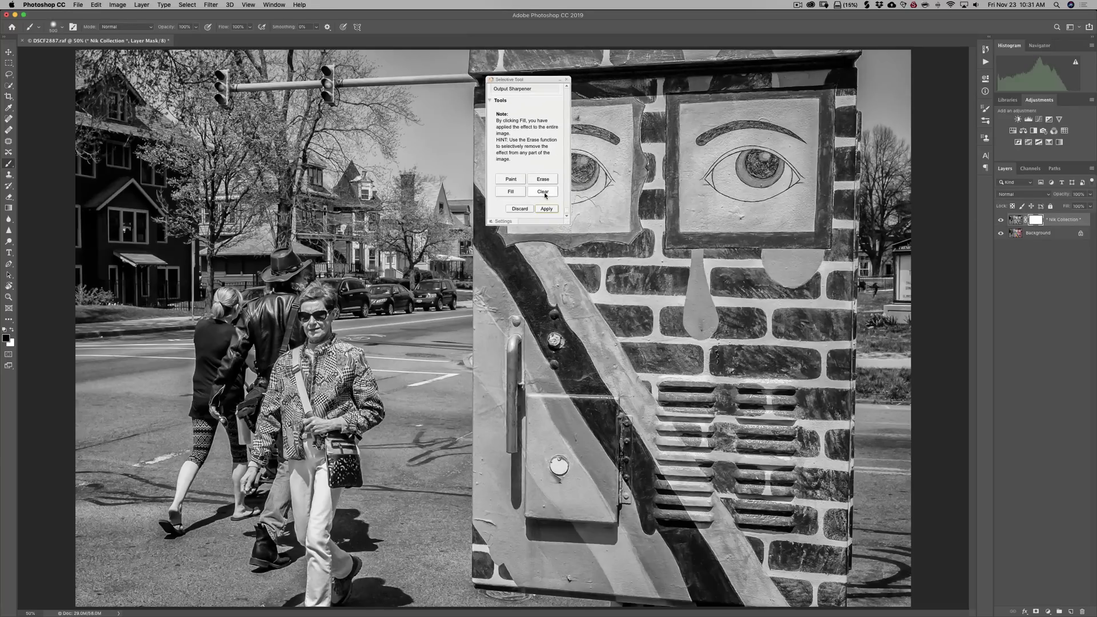
left_click(543, 192)
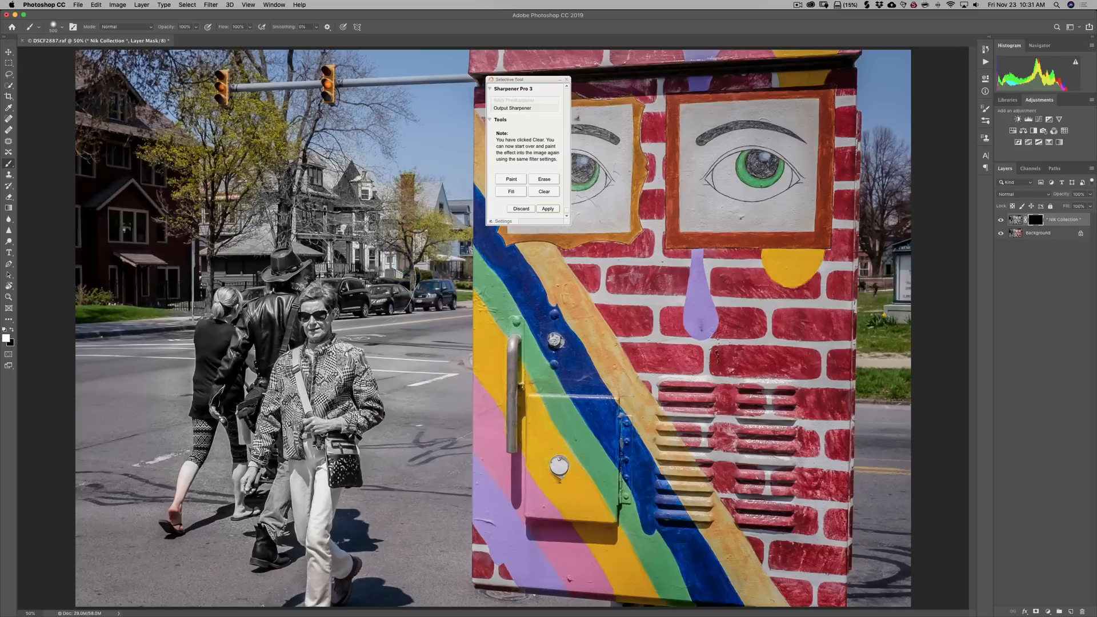
left_click(544, 180)
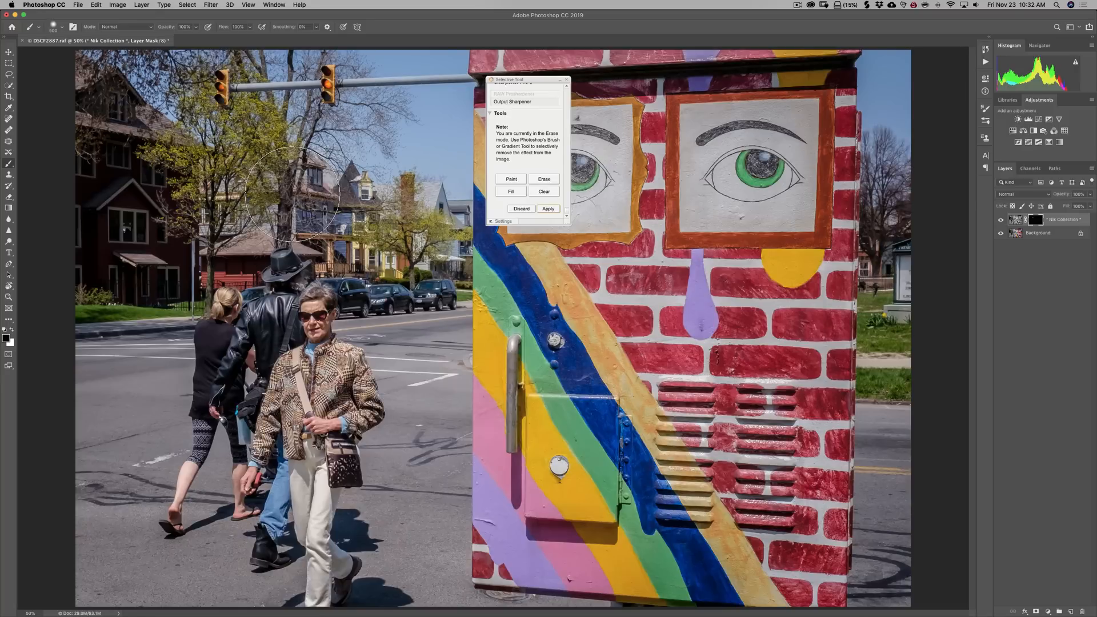
mouse_move(329, 203)
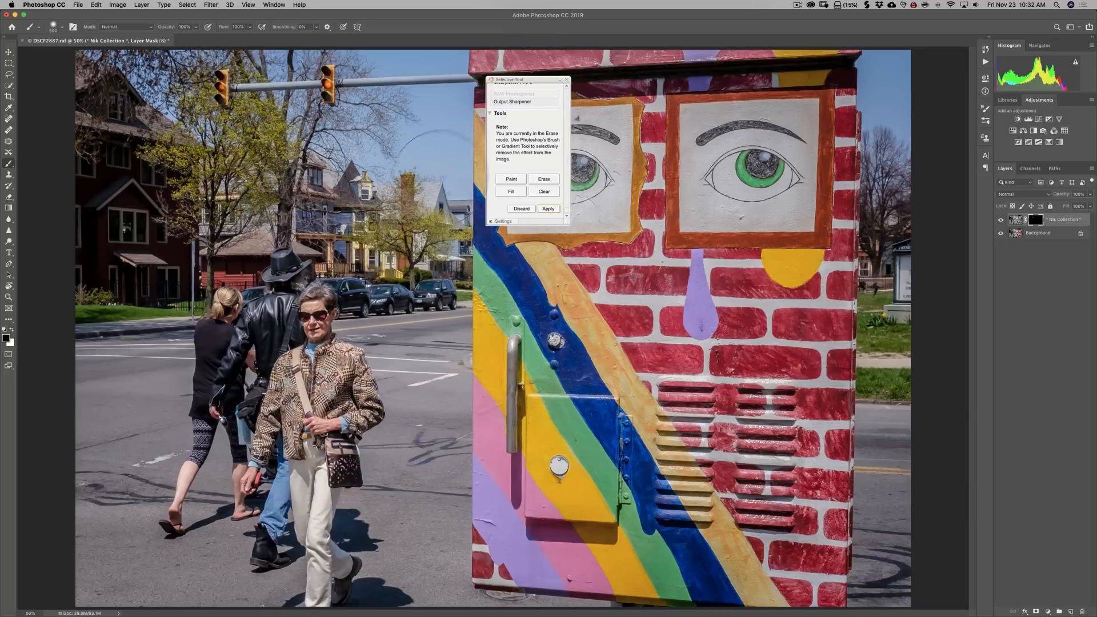
mouse_move(506, 191)
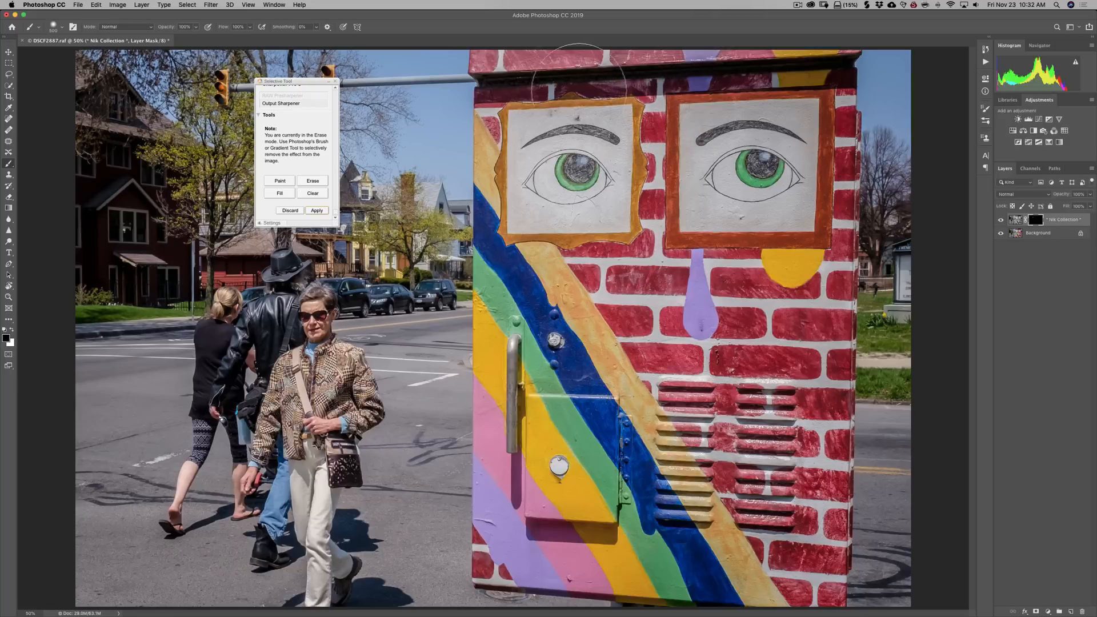
mouse_move(728, 483)
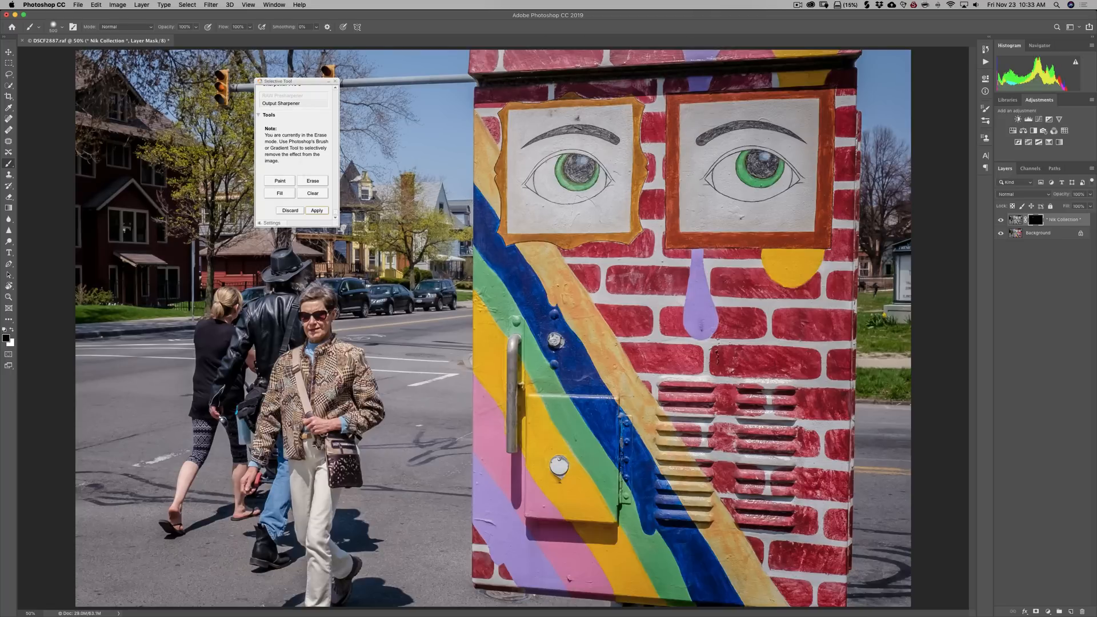
Step: Set the foreground colour to pure black (000000) via the Color Picker
left_click(6, 332)
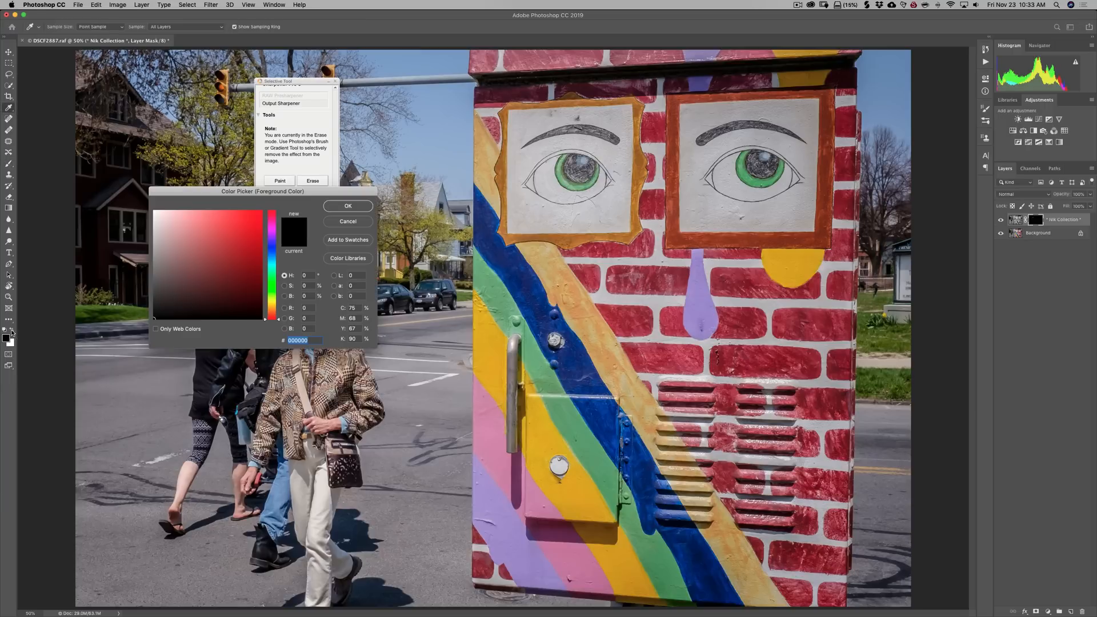
left_click(348, 220)
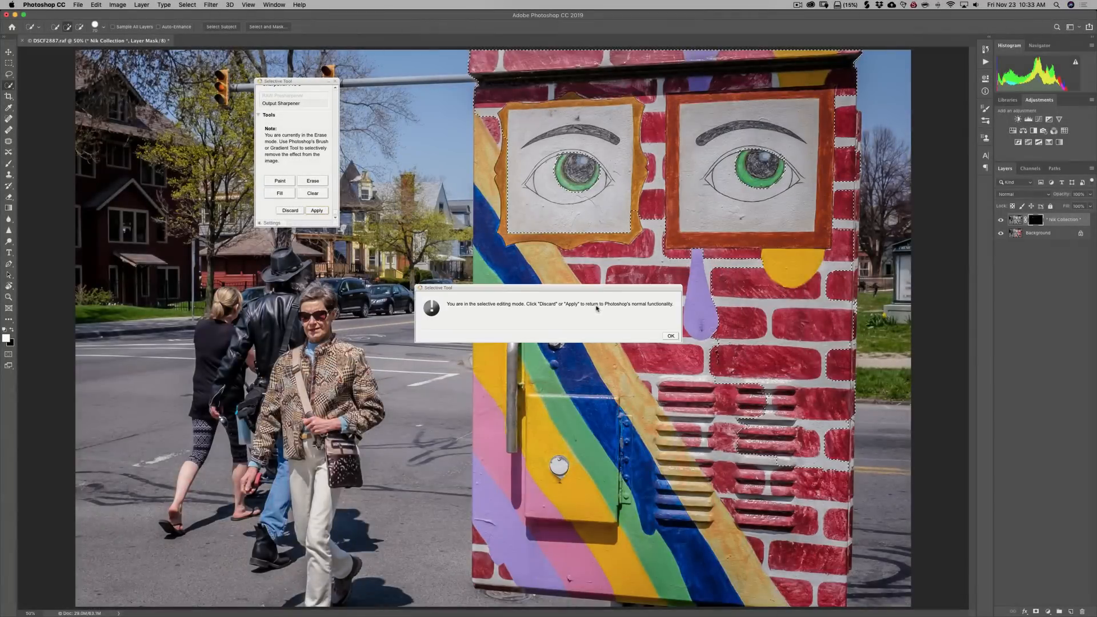
mouse_move(650, 310)
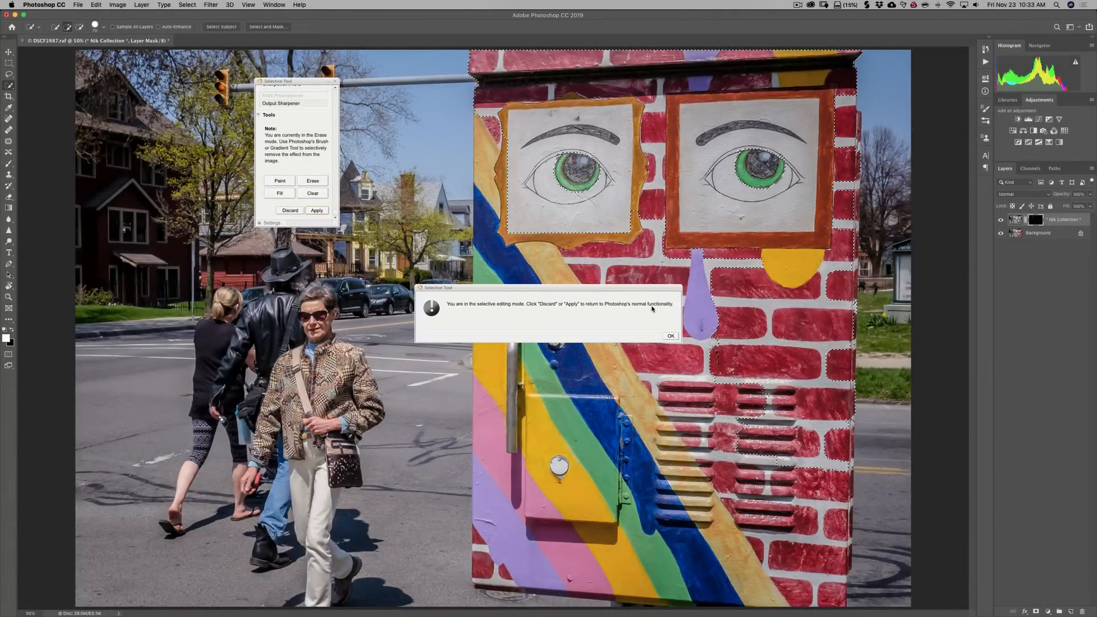
Step: Dismiss the selective-editing warning and attempt to close the Nik Selective Tool panel
left_click(669, 336)
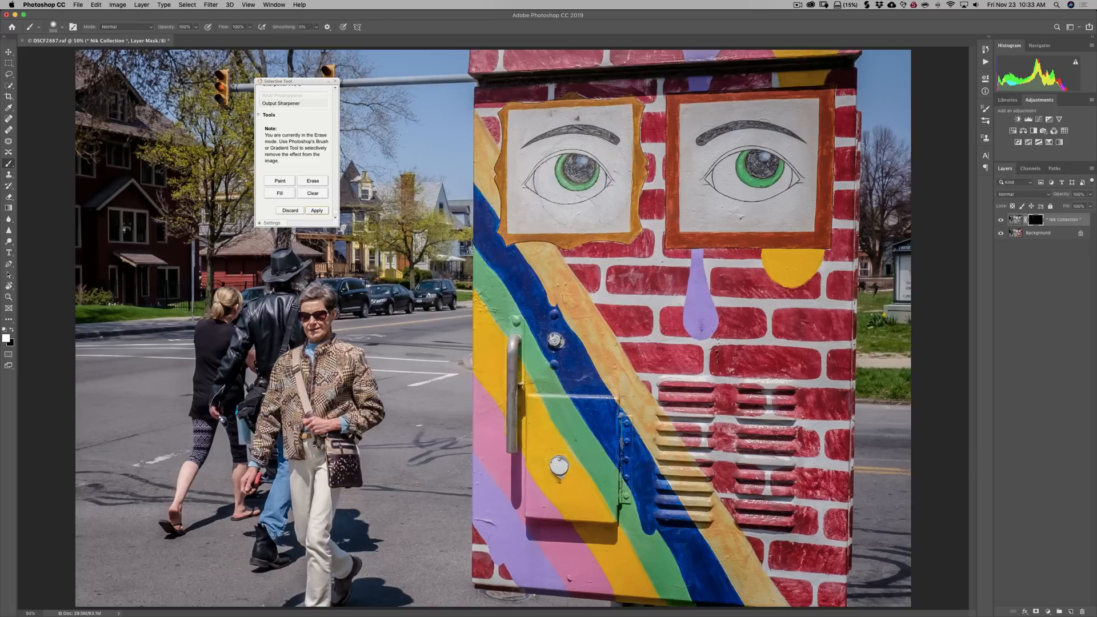
mouse_move(336, 63)
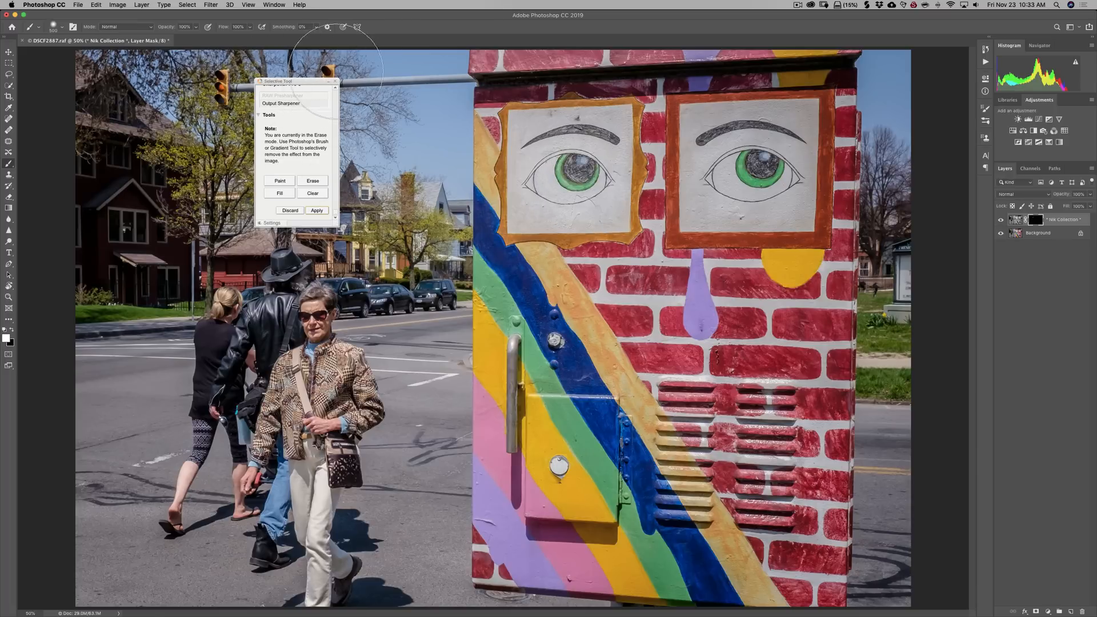
left_click(336, 81)
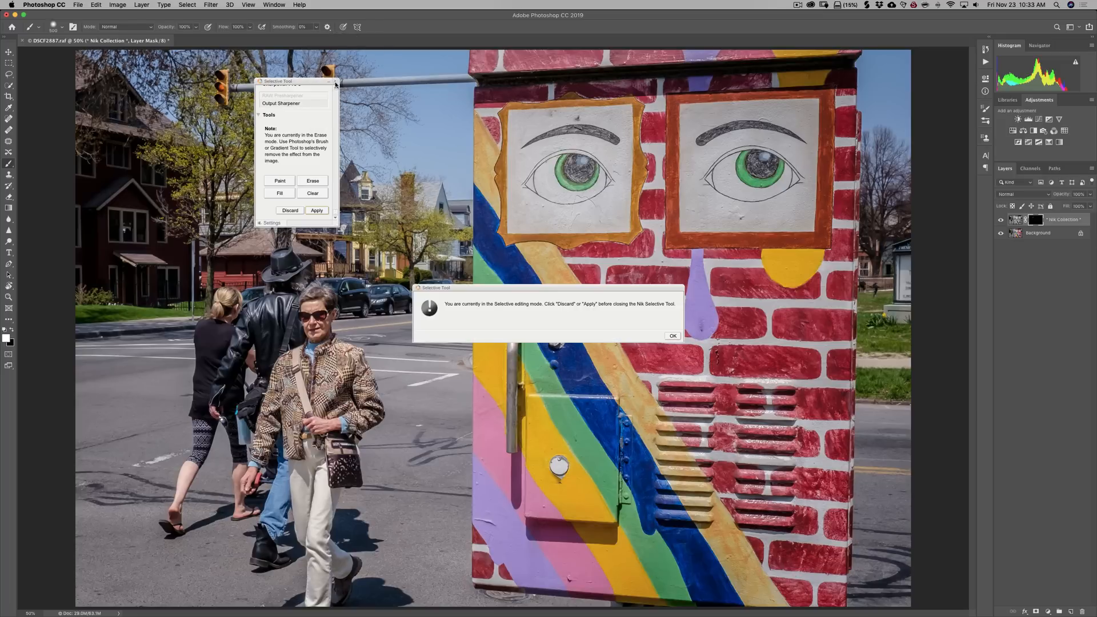
Step: Confirm both Selective Tool alerts so Nik selective editing ends and its layer is removed
left_click(671, 336)
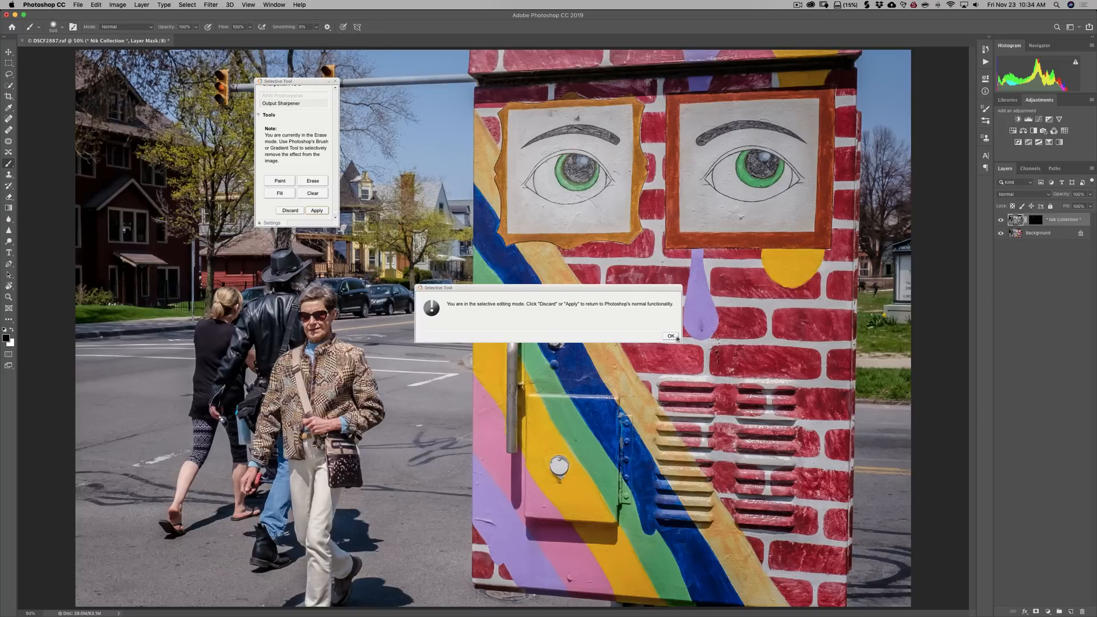
left_click(669, 336)
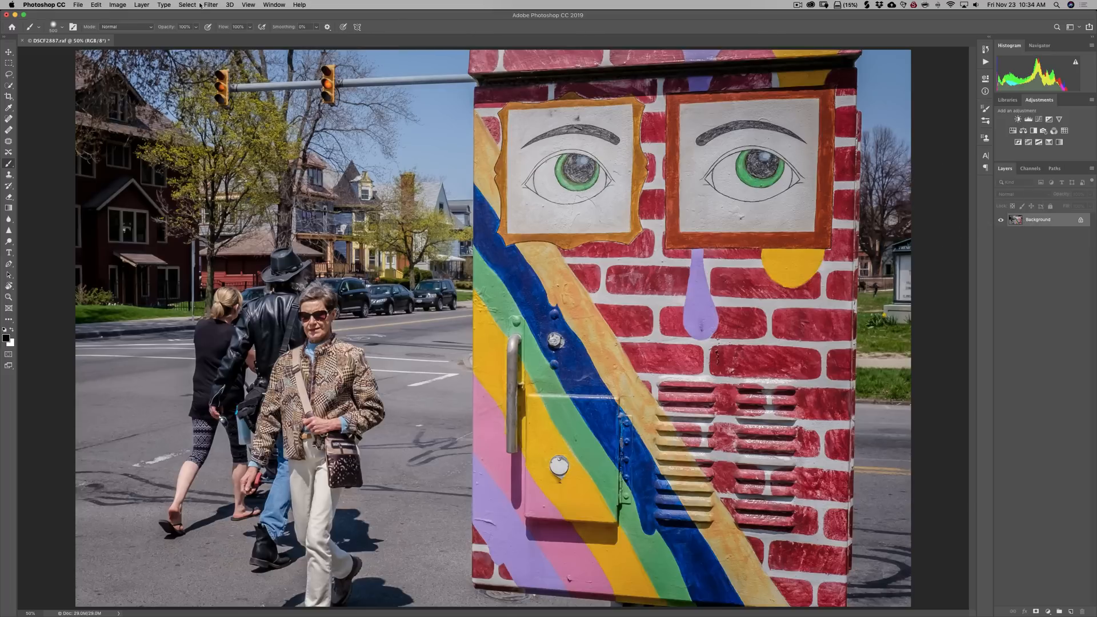
Step: Launch Silver Efex Pro 2 from Filter > Nik Collection on the street photo
left_click(210, 4)
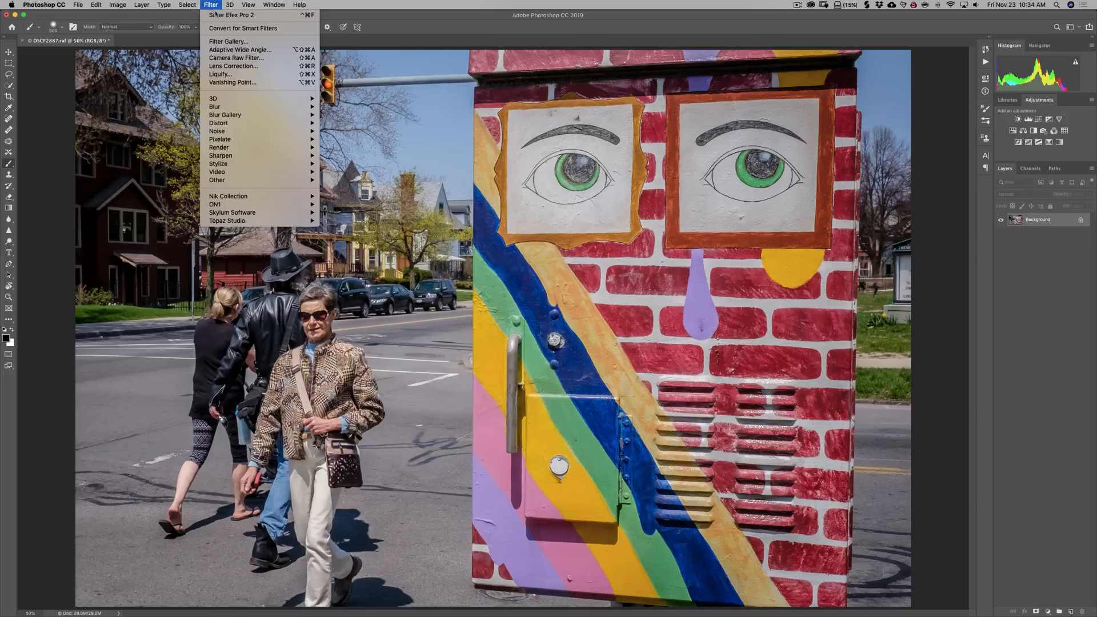
mouse_move(227, 196)
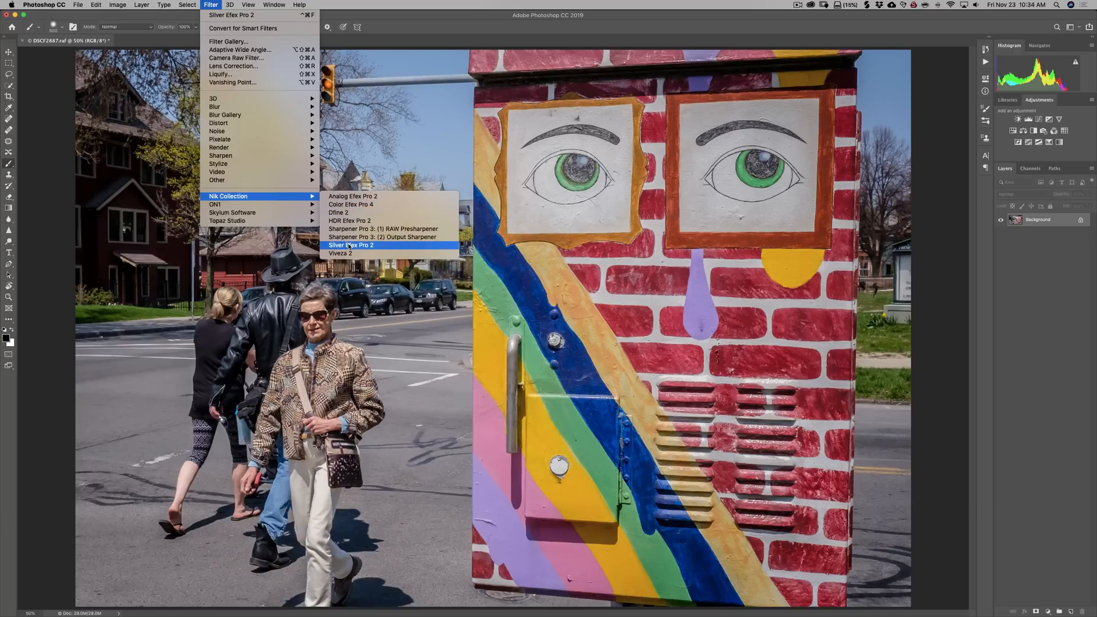
left_click(351, 245)
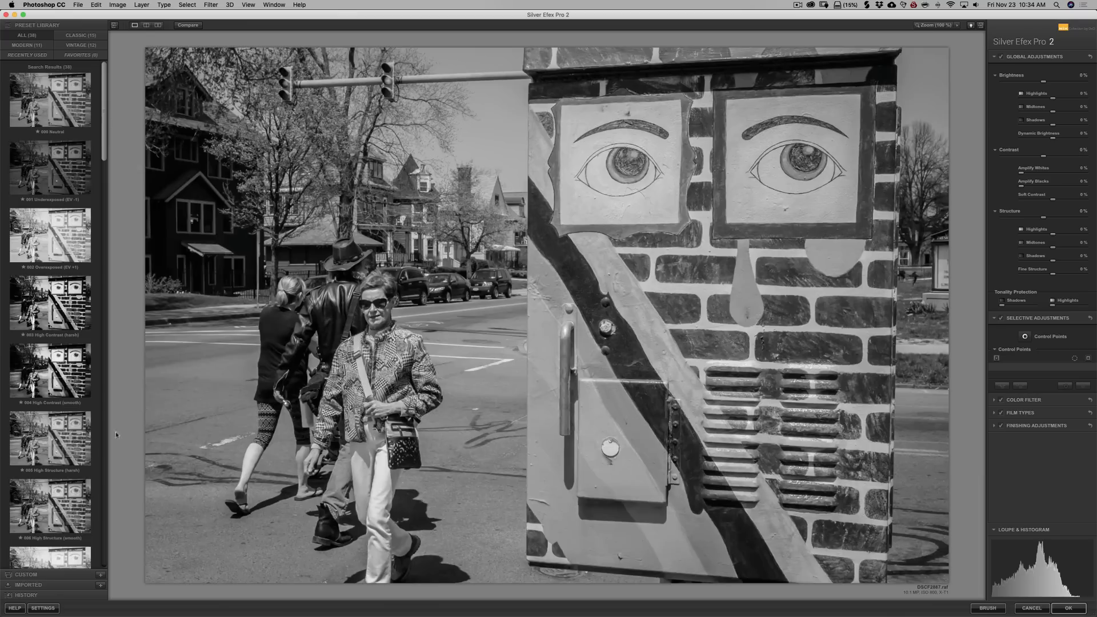
Step: Apply a High Structure preset and accept the filter back into Photoshop as a new layer
left_click(50, 438)
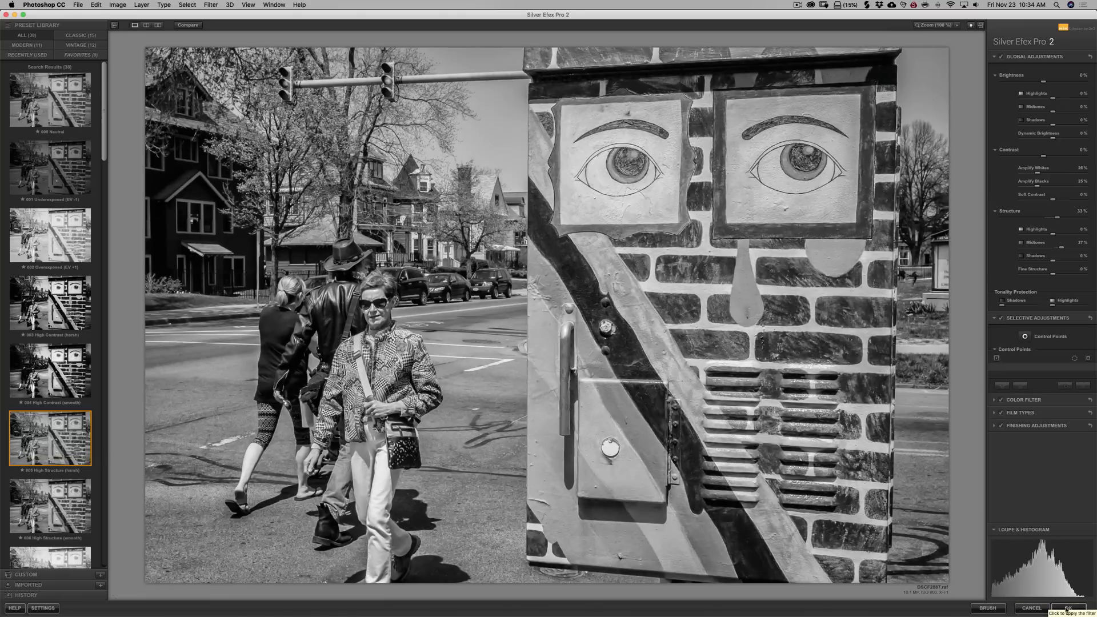
left_click(1067, 608)
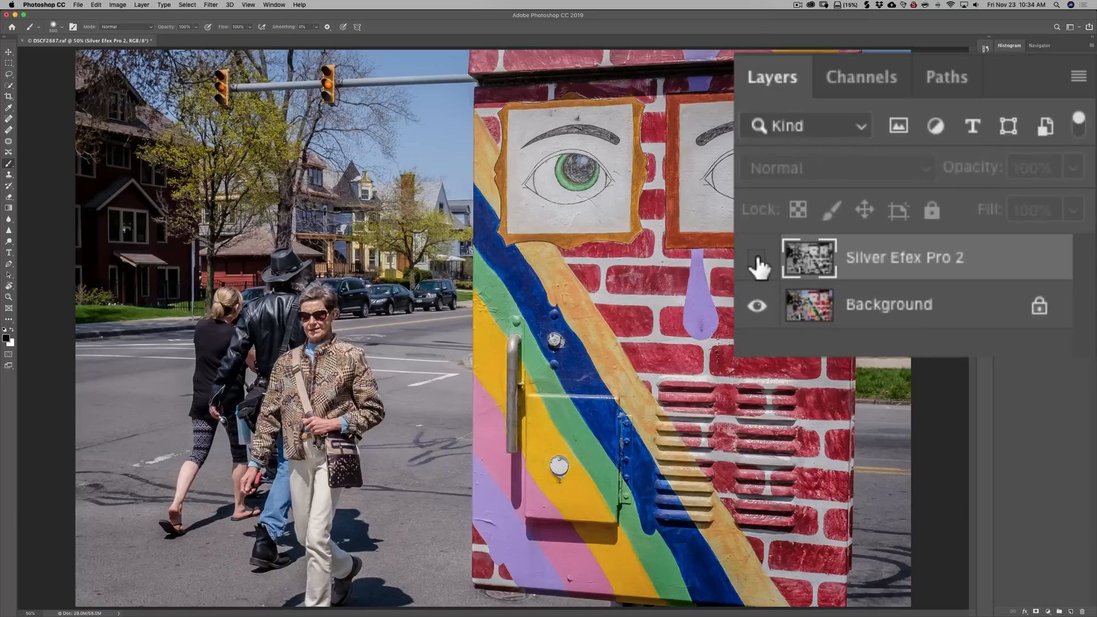
Step: Show the Silver Efex Pro 2 layer, add a black hide-all mask, and begin selecting the utility box
left_click(757, 257)
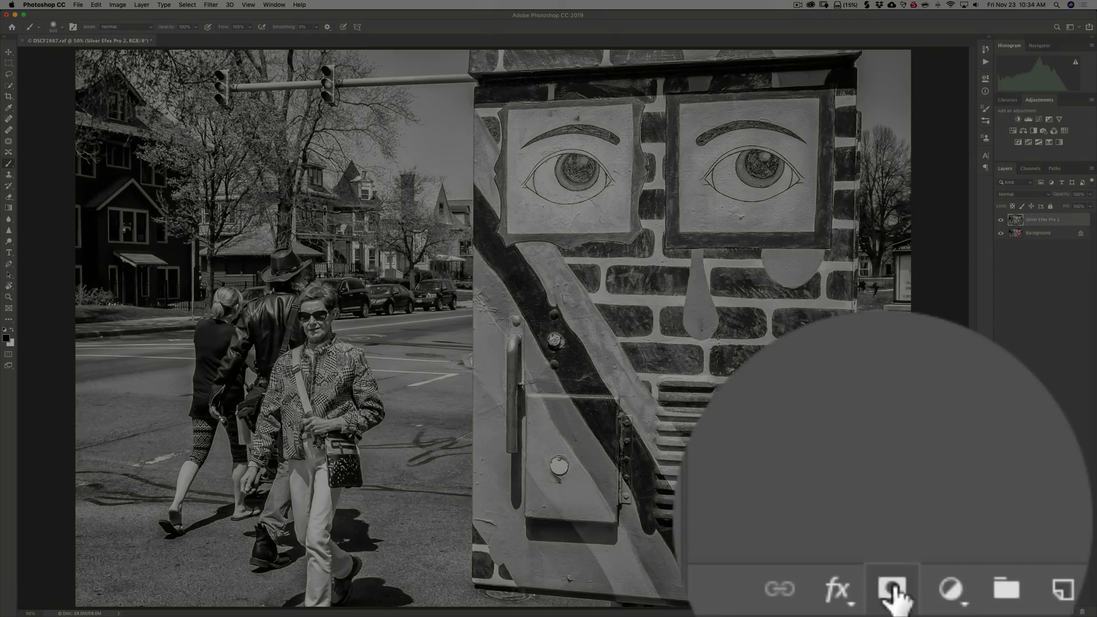
mouse_move(892, 589)
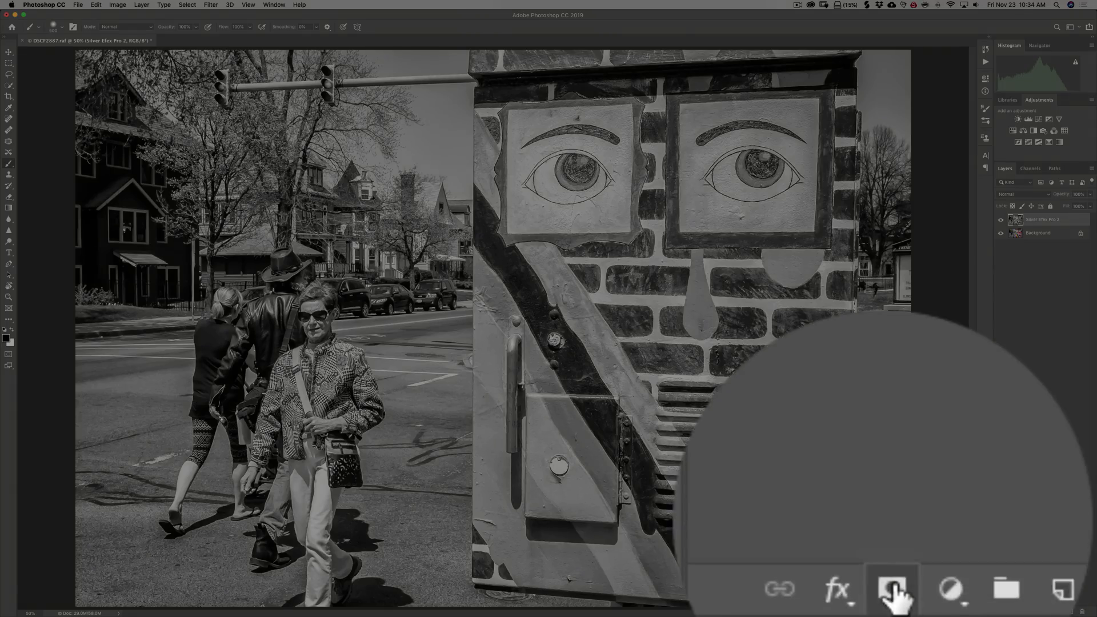
left_click(893, 587)
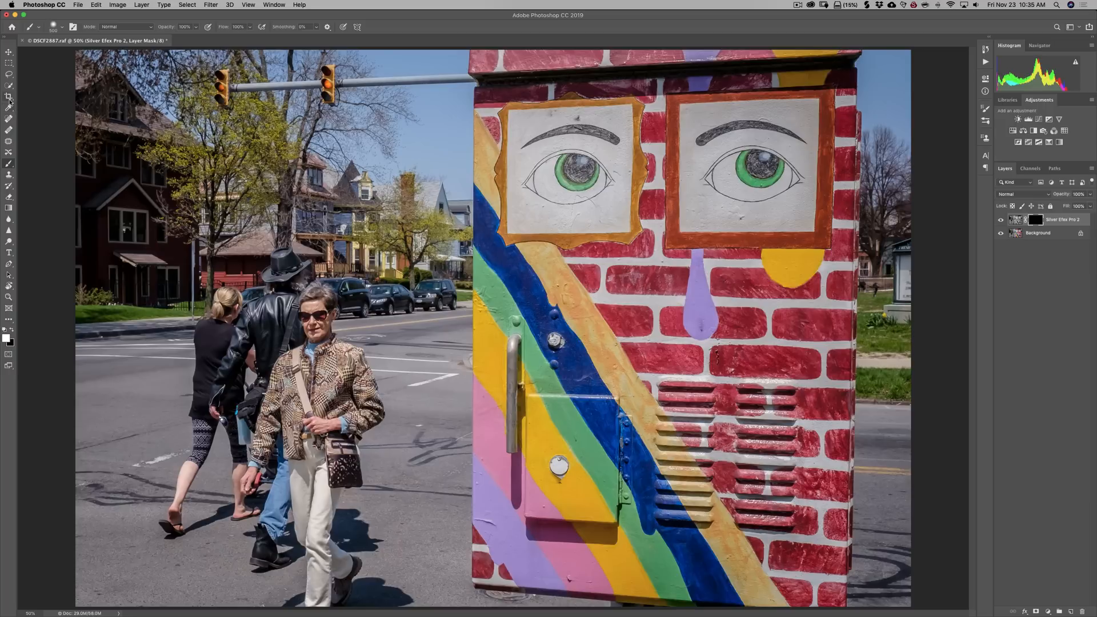
left_click(9, 86)
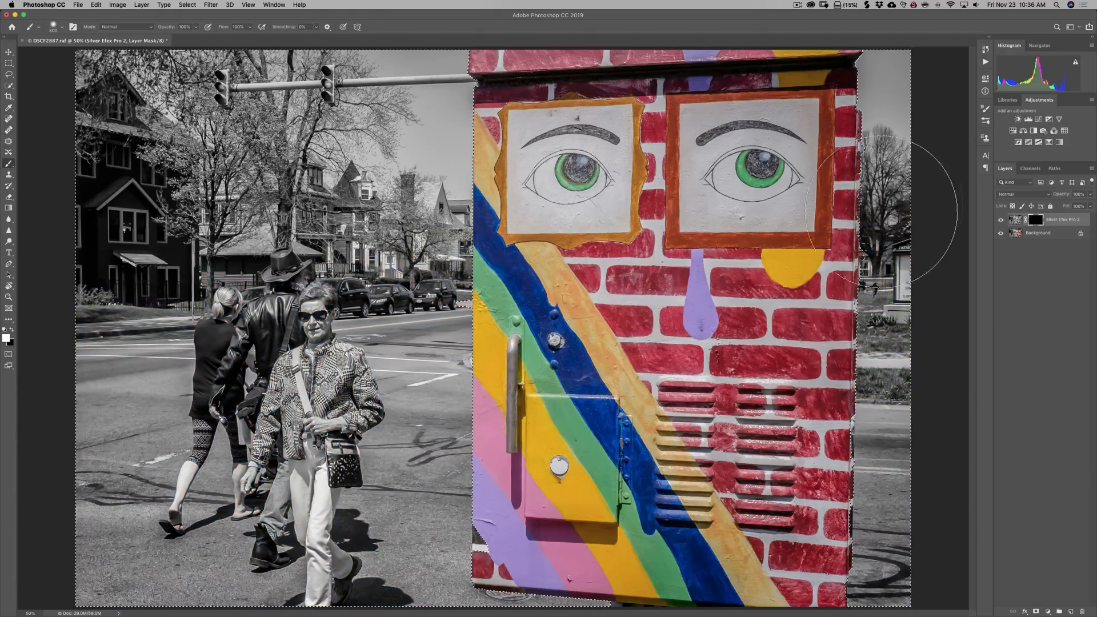
mouse_move(903, 427)
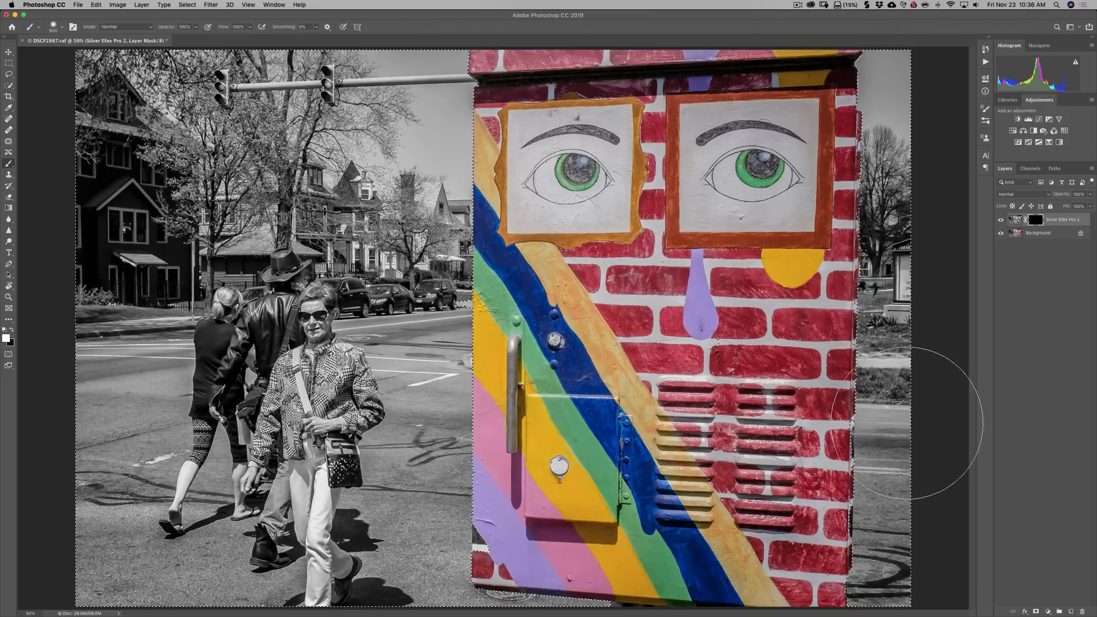